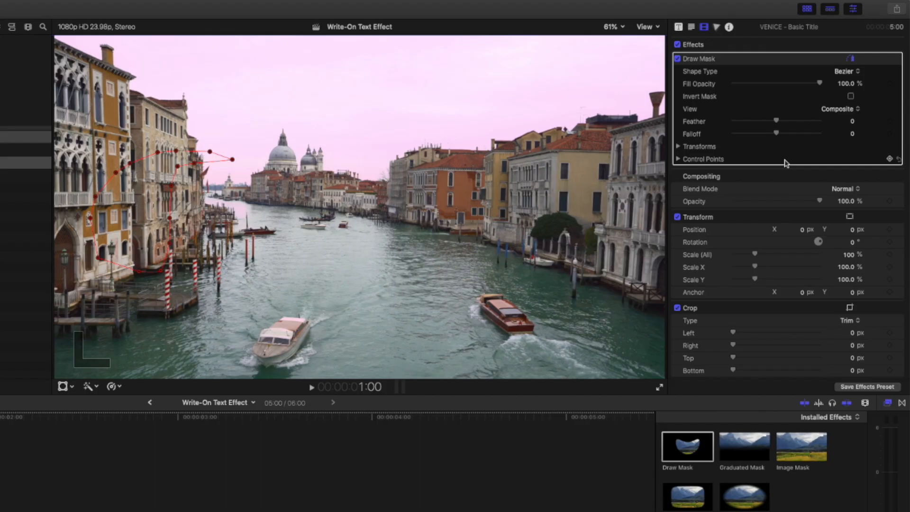
# Step: Switch the Draw Mask view from Composite to Original so the whole VENICE title shows
pyautogui.click(839, 108)
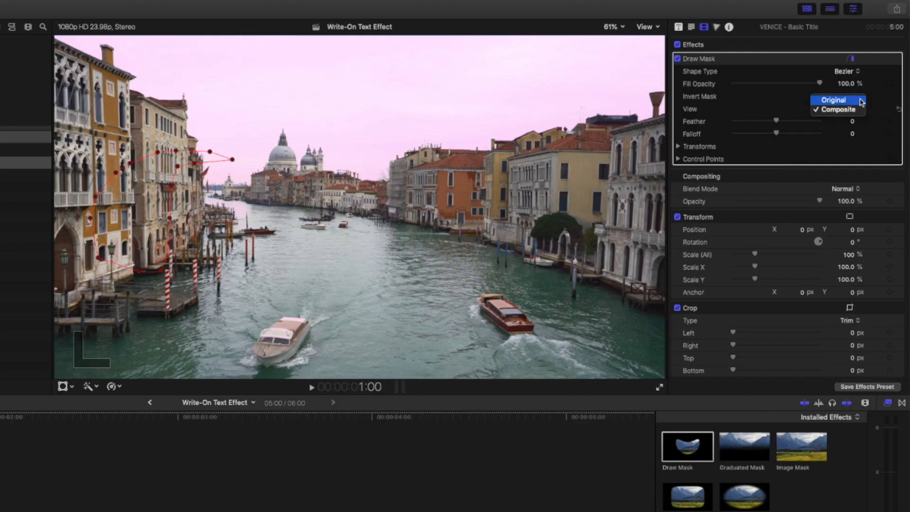
pyautogui.click(834, 99)
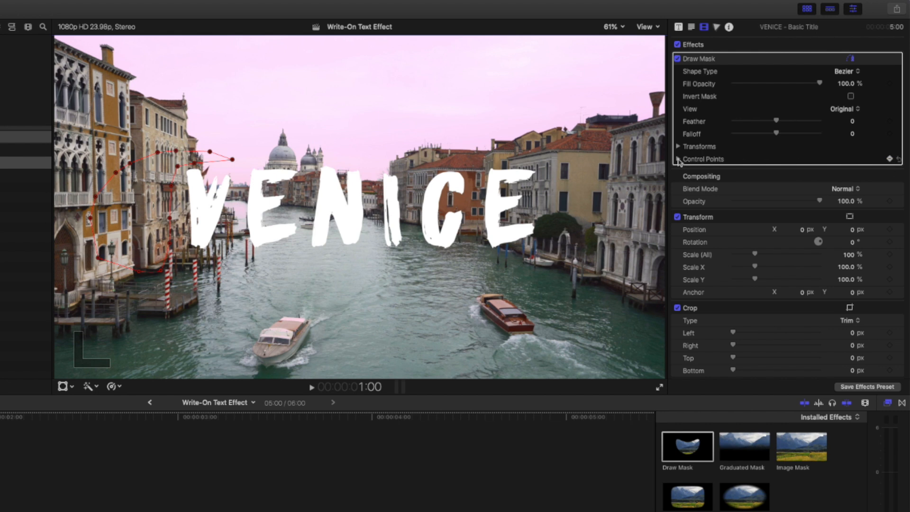
pyautogui.click(703, 160)
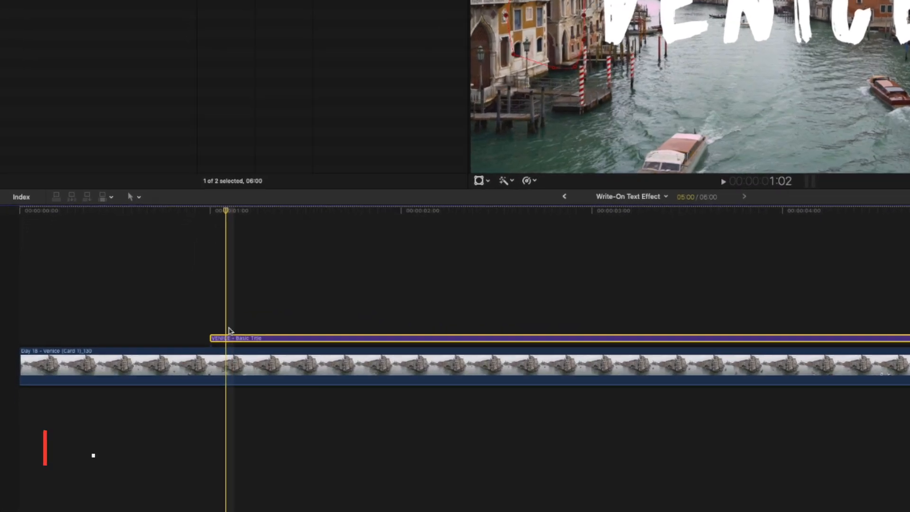
# Step: Toggle Video Animation (Control+V) to expose the title's Draw Mask keyframe lanes
pyautogui.press('ctrl+v')
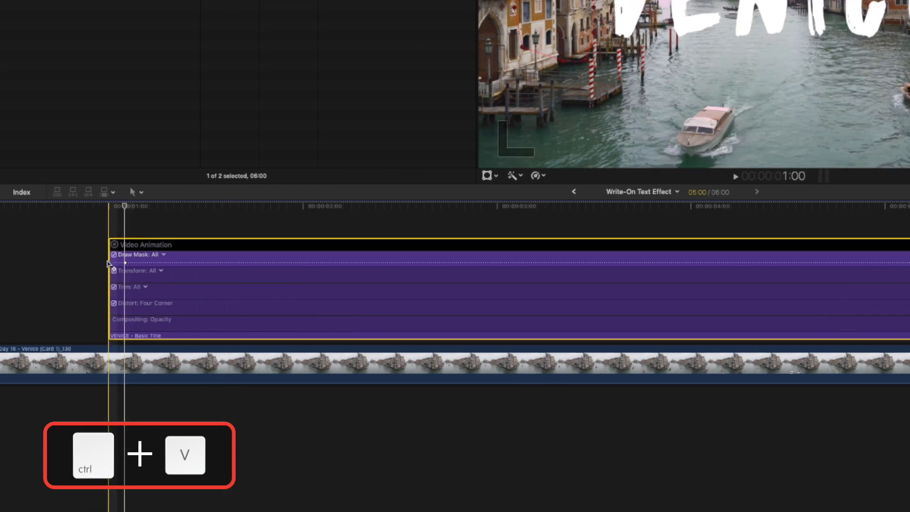
pyautogui.press('ctrl+v')
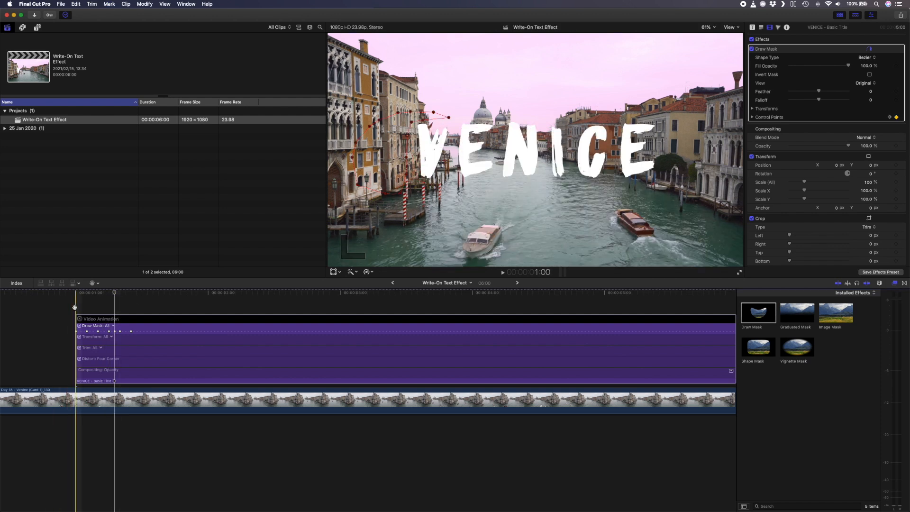
# Step: Add Bezier mask points along the VENICE letters, creating keyframes across about three seconds
pyautogui.click(864, 83)
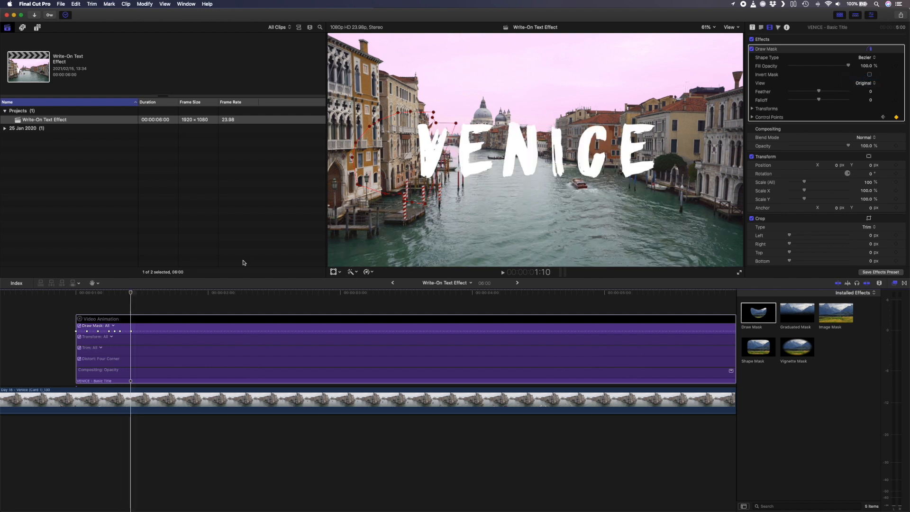
pyautogui.moveTo(138, 289)
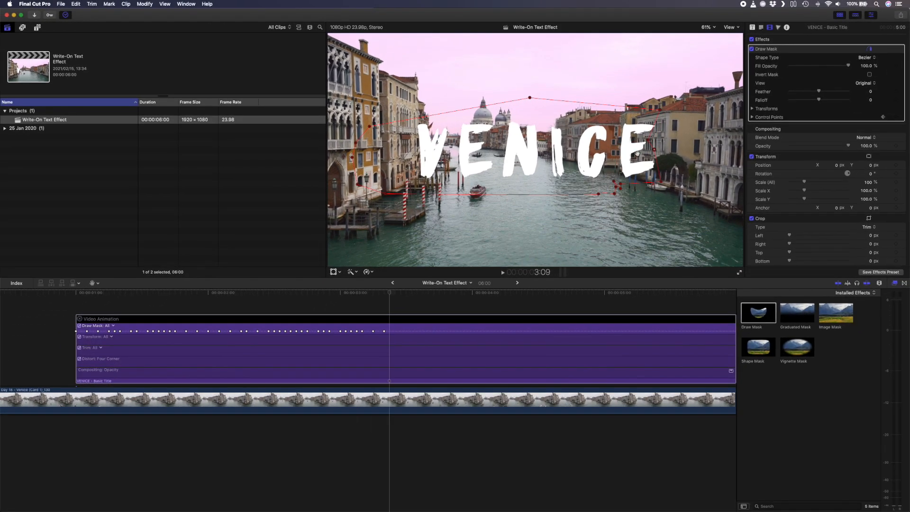
pyautogui.click(865, 84)
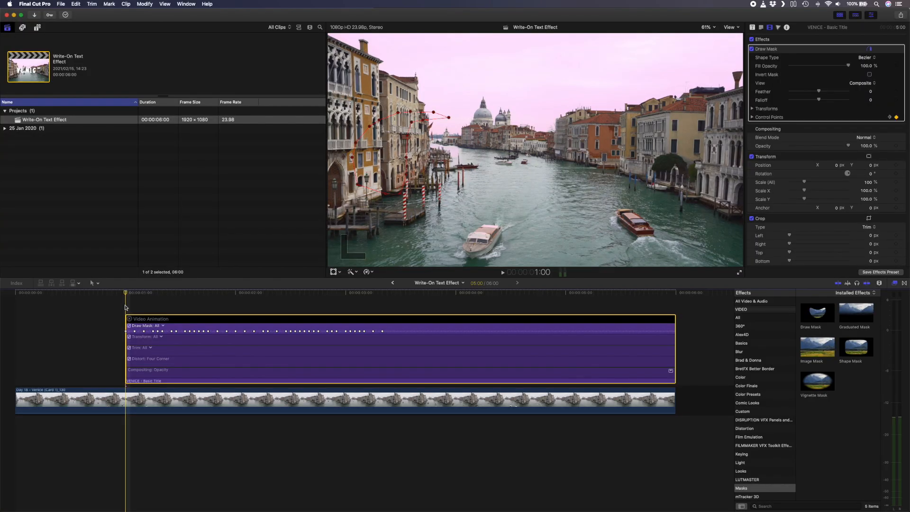
# Step: Nest the masked title and canal clip into a new compound clip (Option+G)
pyautogui.press('alt+g')
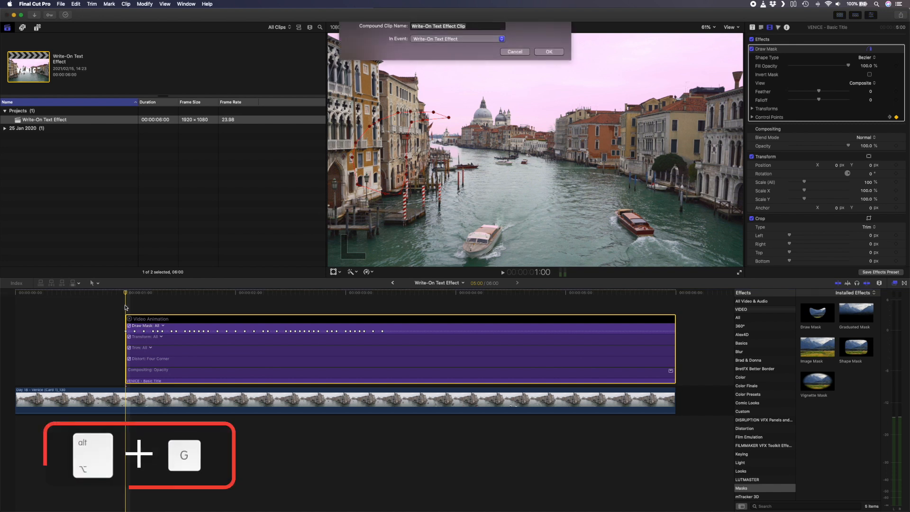
pyautogui.click(548, 52)
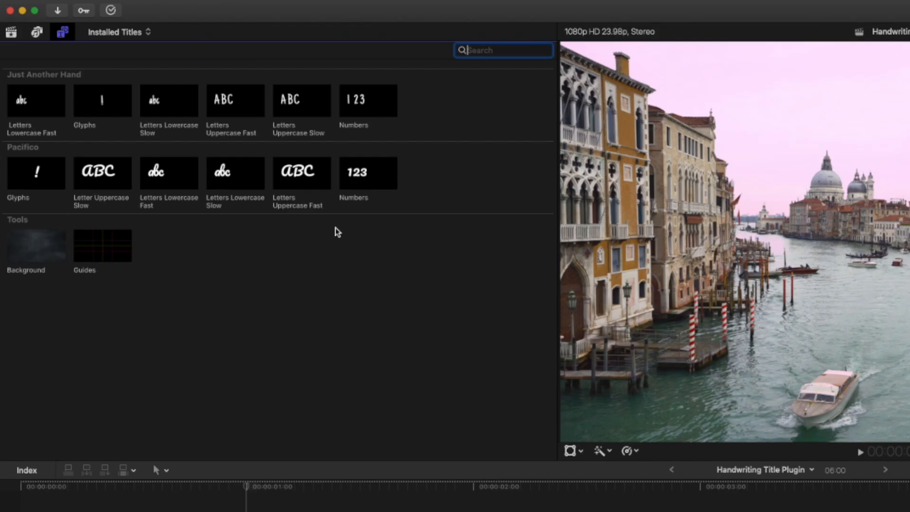
pyautogui.moveTo(244, 60)
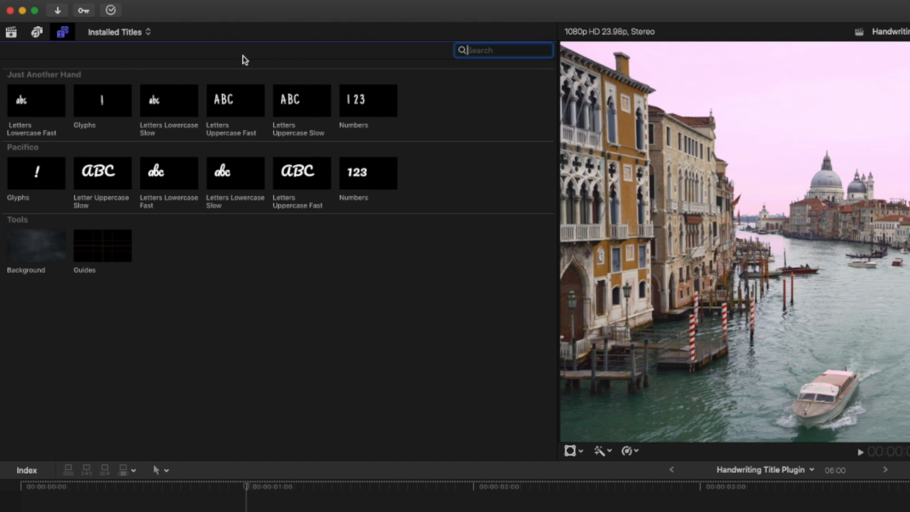
pyautogui.moveTo(80, 84)
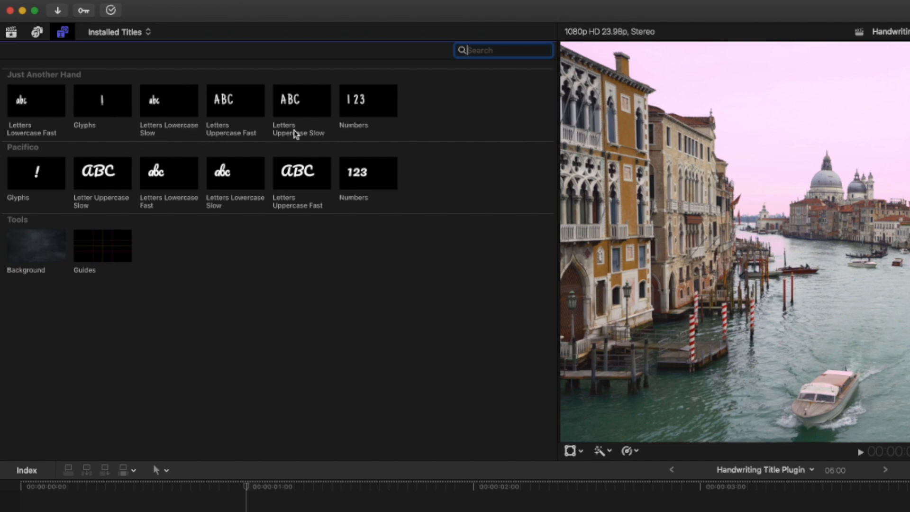
pyautogui.moveTo(280, 140)
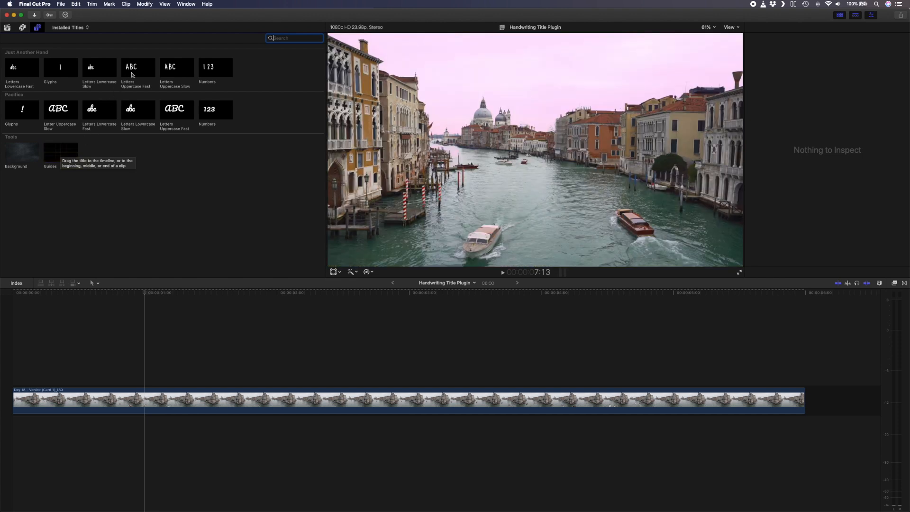
pyautogui.moveTo(133, 71)
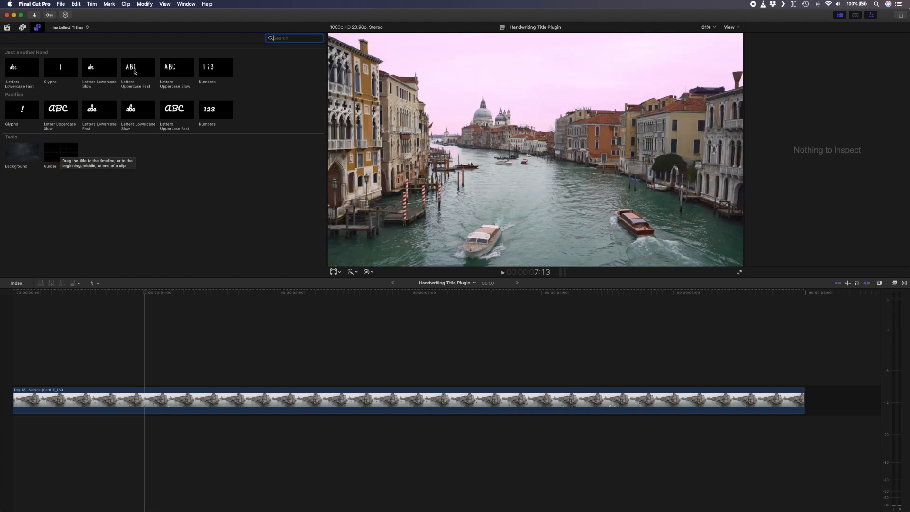
# Step: Place the Letters Uppercase Fast handwriting title above the Venice canal clip
pyautogui.moveTo(138, 66); pyautogui.dragTo(148, 382)
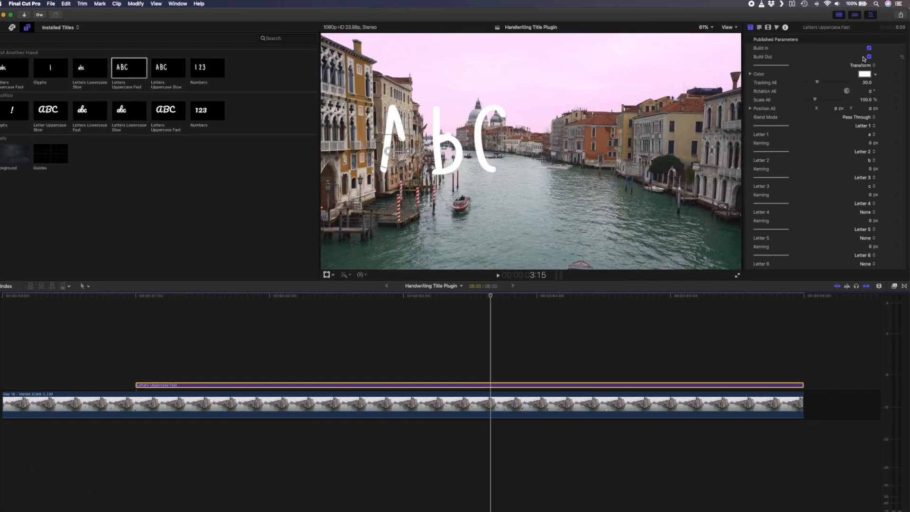
# Step: Set the title's letter pop-ups so it spells VENICE (first letter v, sixth letter e)
pyautogui.click(867, 127)
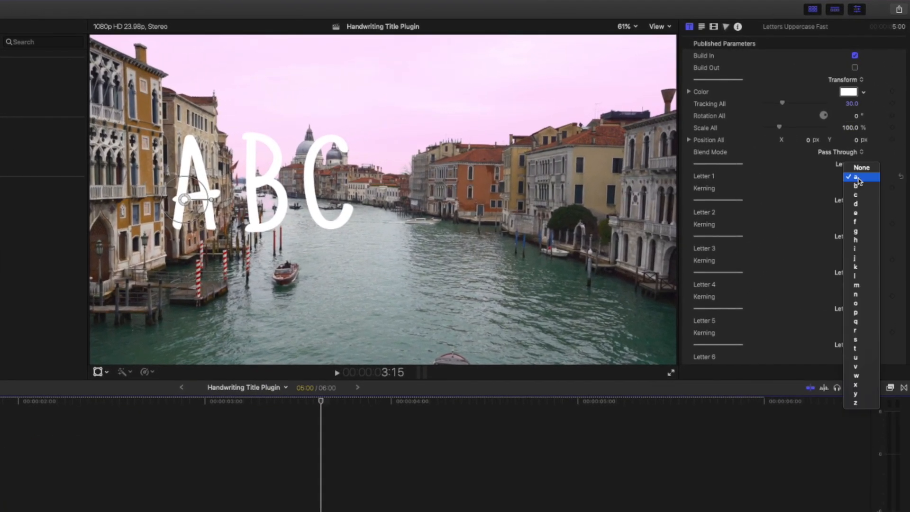
pyautogui.click(858, 178)
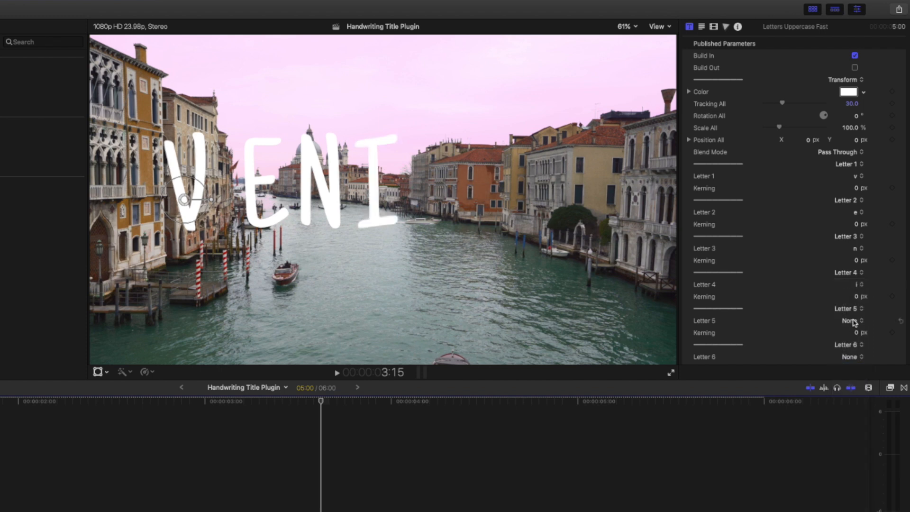
pyautogui.click(852, 320)
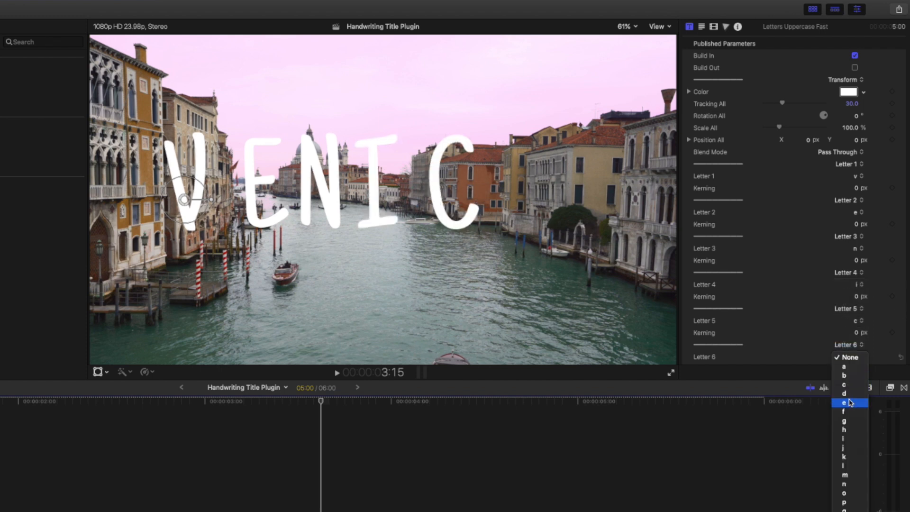
pyautogui.click(844, 402)
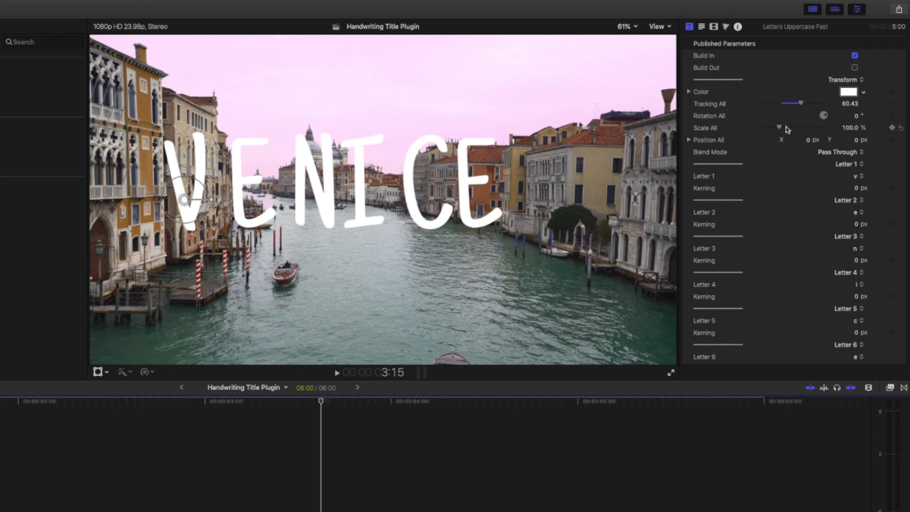
# Step: Scale the title to about 87 percent, widen tracking and adjust kerning after the n
pyautogui.moveTo(800, 103); pyautogui.dragTo(812, 102)
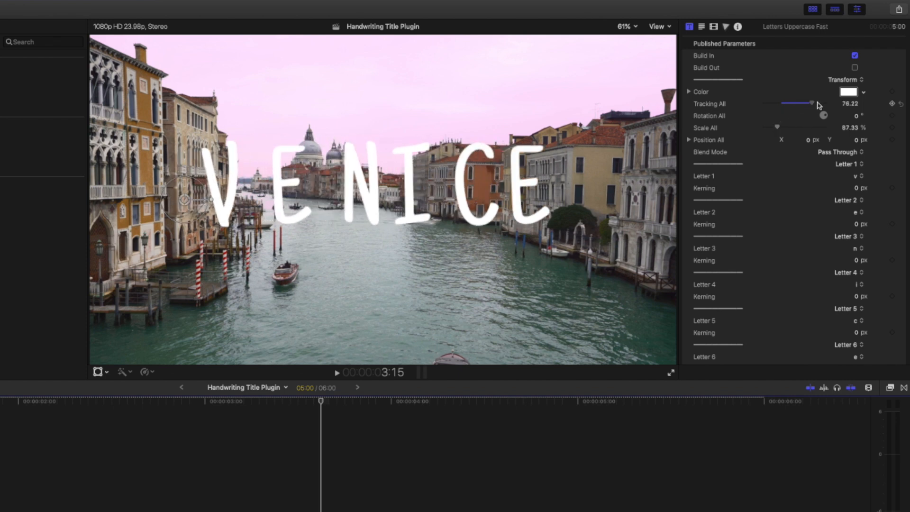
pyautogui.moveTo(812, 103); pyautogui.dragTo(816, 103)
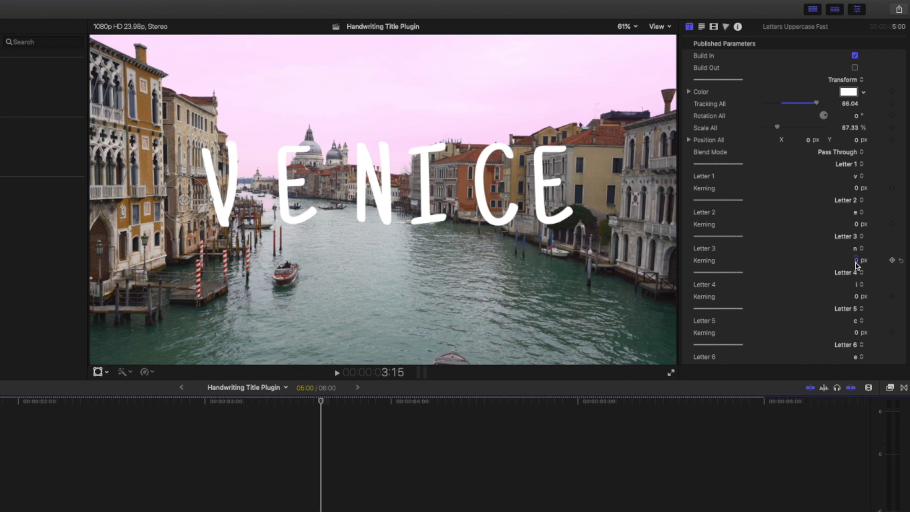
pyautogui.moveTo(857, 260); pyautogui.dragTo(845, 260)
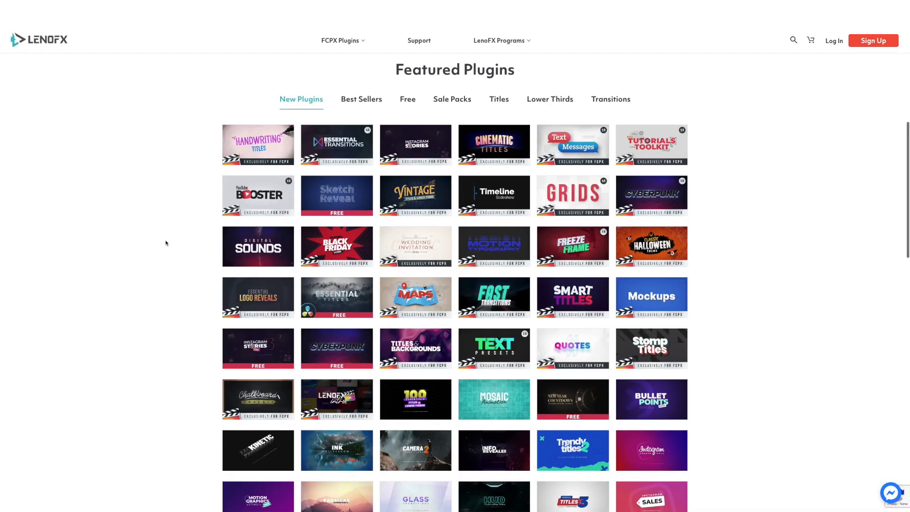
# Step: Go to the Handwriting Titles plugin page from the Featured Plugins grid
pyautogui.scroll(-3)
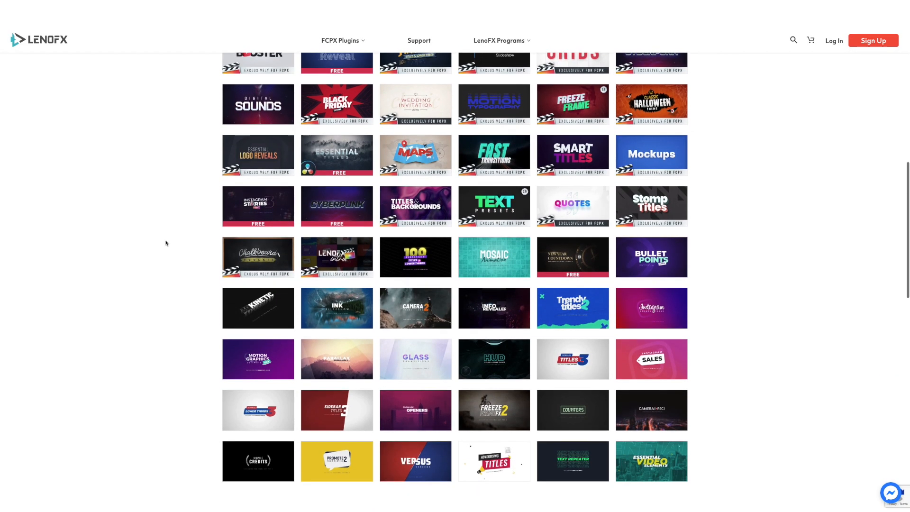
pyautogui.scroll(3)
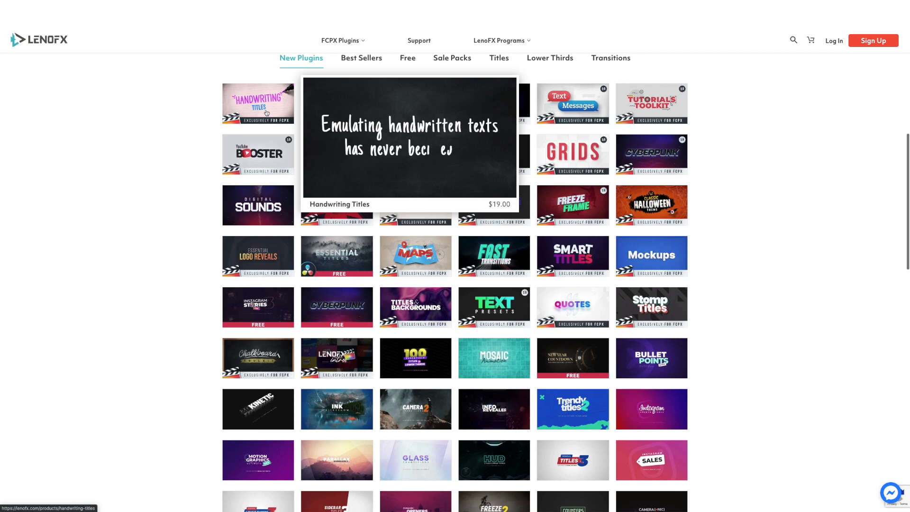
pyautogui.click(258, 104)
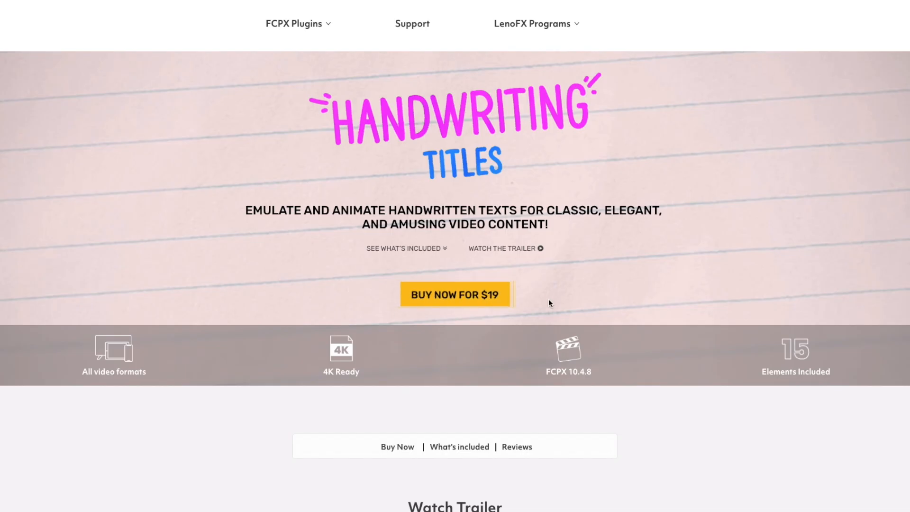